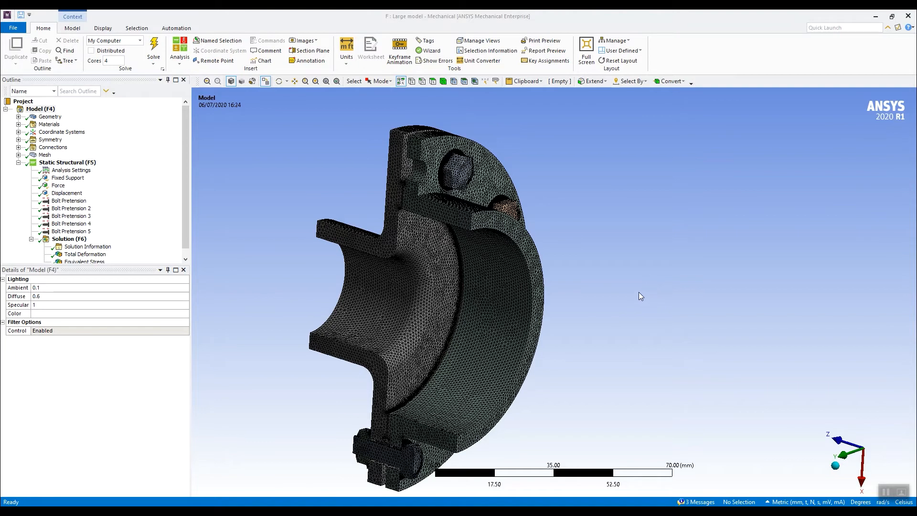
{"action": "mouse_move", "coordinate": [611, 297]}
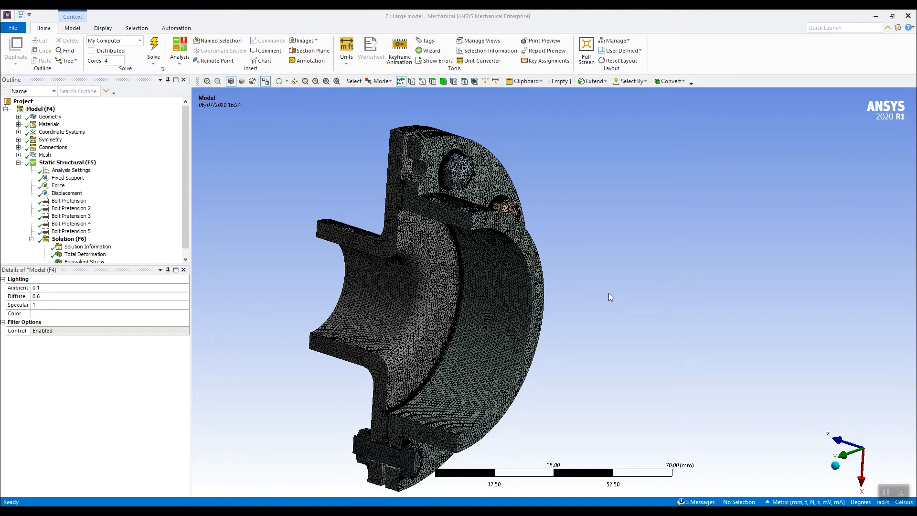
{"action": "mouse_move", "coordinate": [598, 292]}
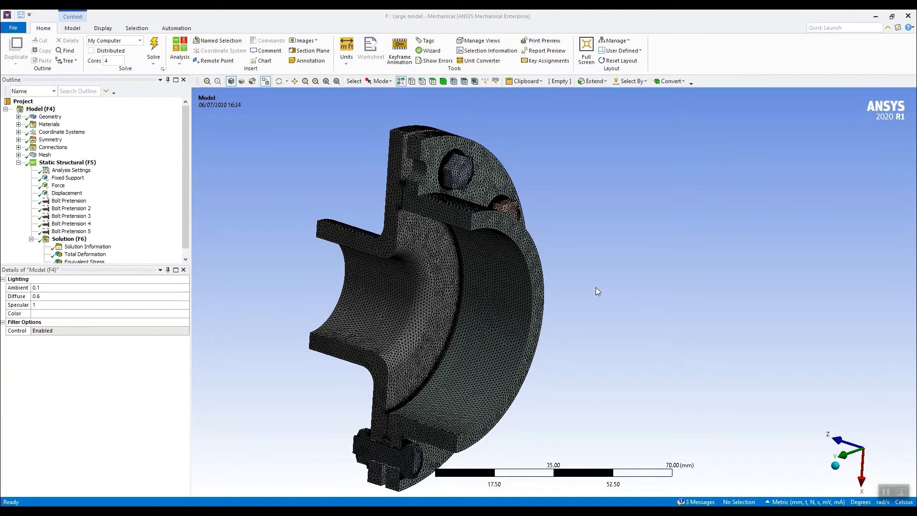
{"action": "mouse_move", "coordinate": [615, 295]}
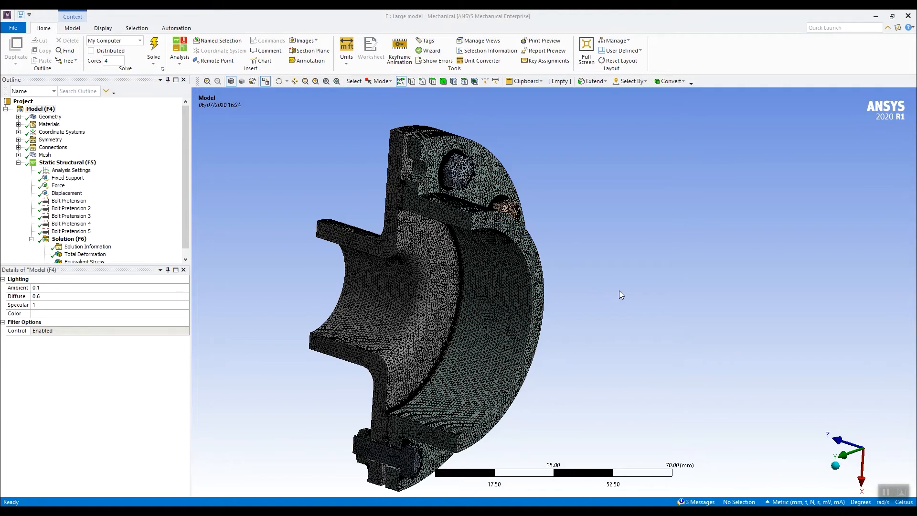
{"action": "mouse_move", "coordinate": [628, 287]}
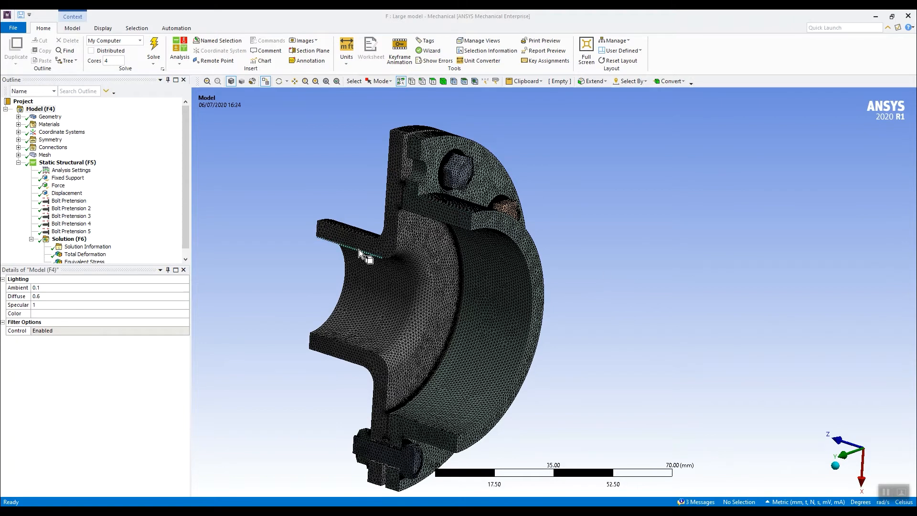
Review mesh statistics of 1414455 nodes and 930479 elements, then the three-step analysis settings
{"action": "left_click_drag", "start_coordinate": [362, 257], "coordinate": [556, 264]}
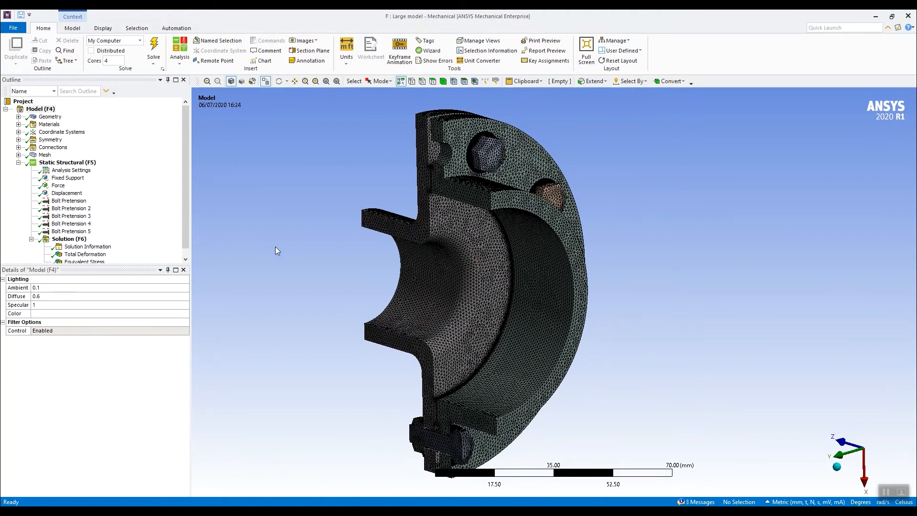
{"action": "left_click", "coordinate": [45, 155]}
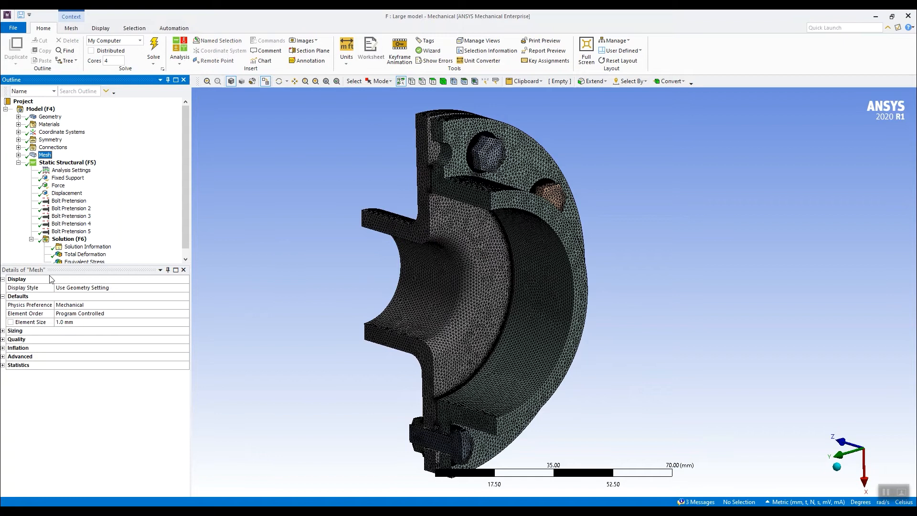
{"action": "left_click", "coordinate": [18, 364]}
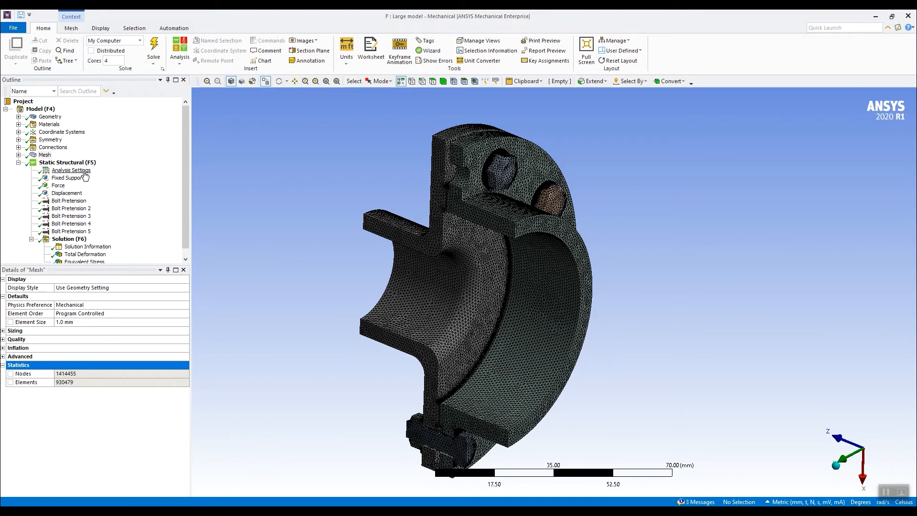
{"action": "left_click", "coordinate": [72, 170]}
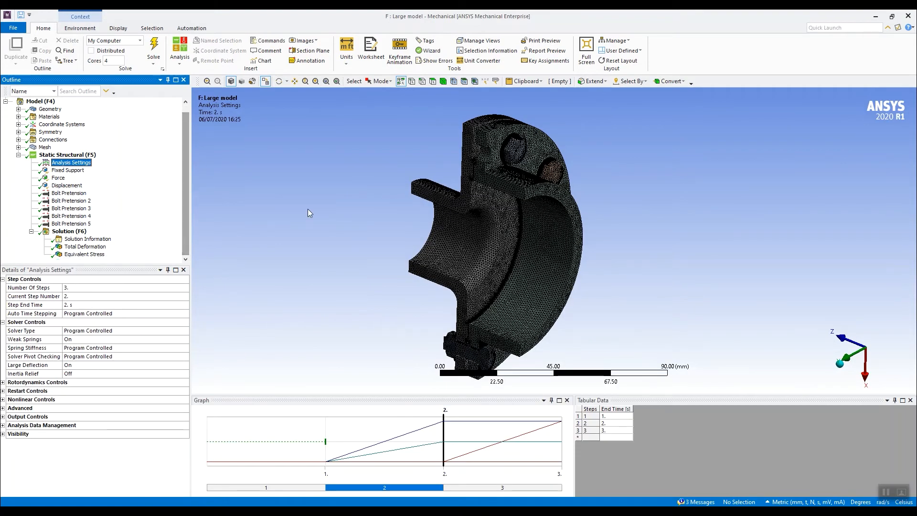
{"action": "mouse_move", "coordinate": [212, 253]}
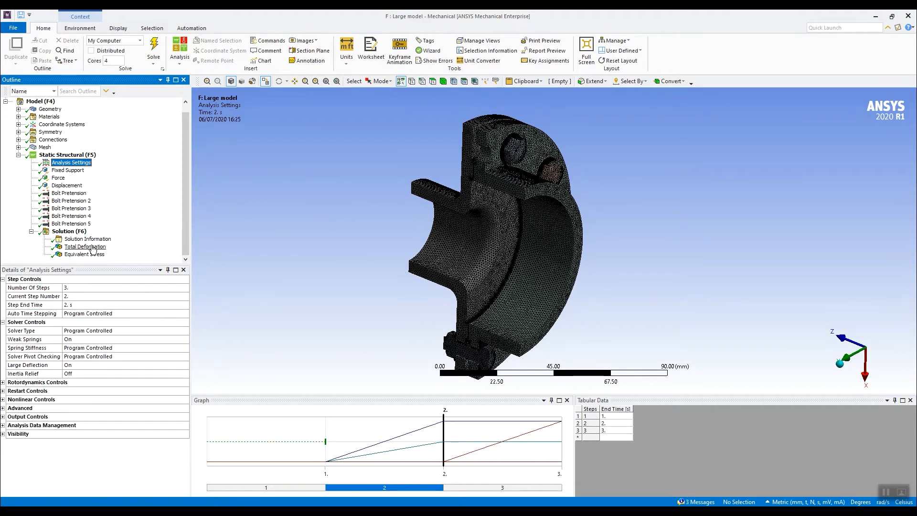
Show the 0.0313 mm total deformation result, then the force convergence history
{"action": "left_click", "coordinate": [85, 246]}
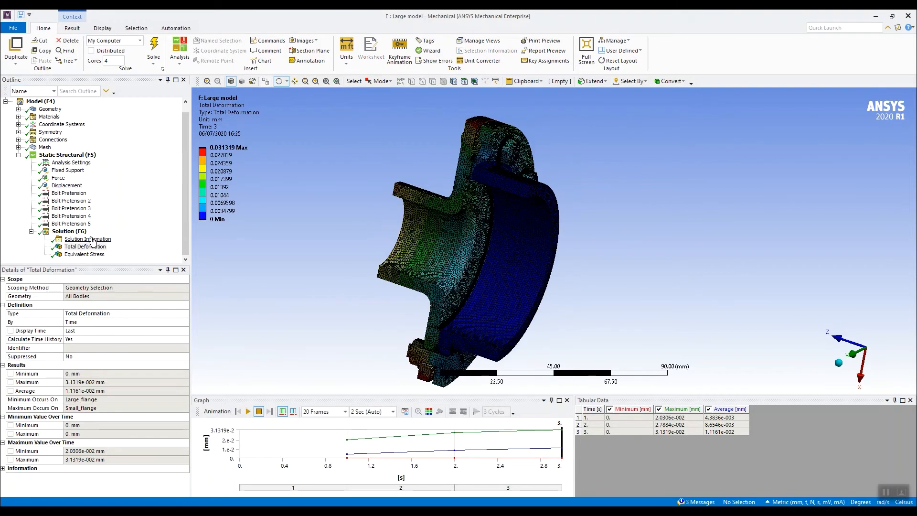
{"action": "left_click", "coordinate": [87, 239]}
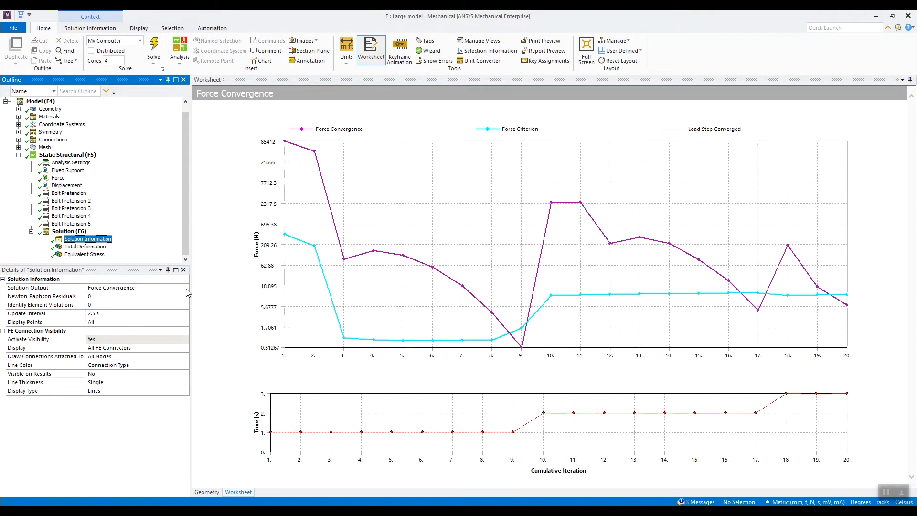
Switch Solution Output to Solution Statistics showing solve time, RAM and cores used
{"action": "left_click", "coordinate": [187, 288]}
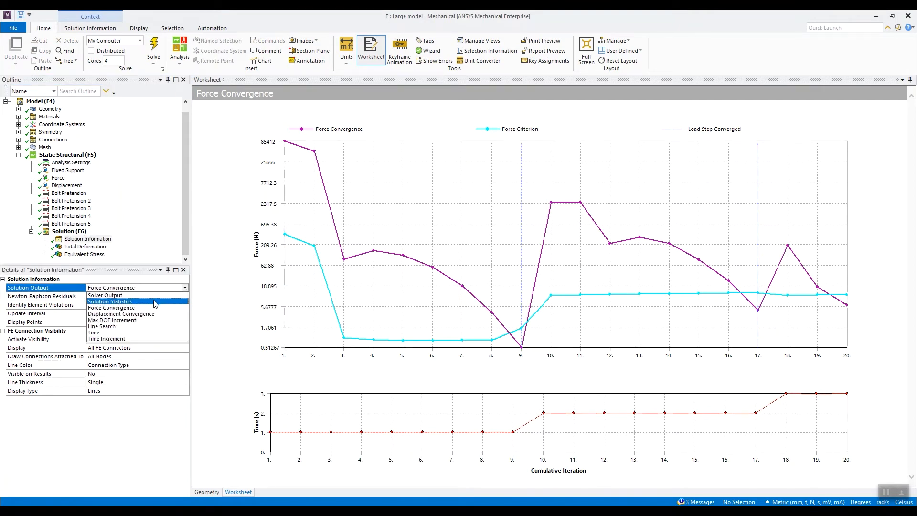
{"action": "left_click", "coordinate": [108, 301]}
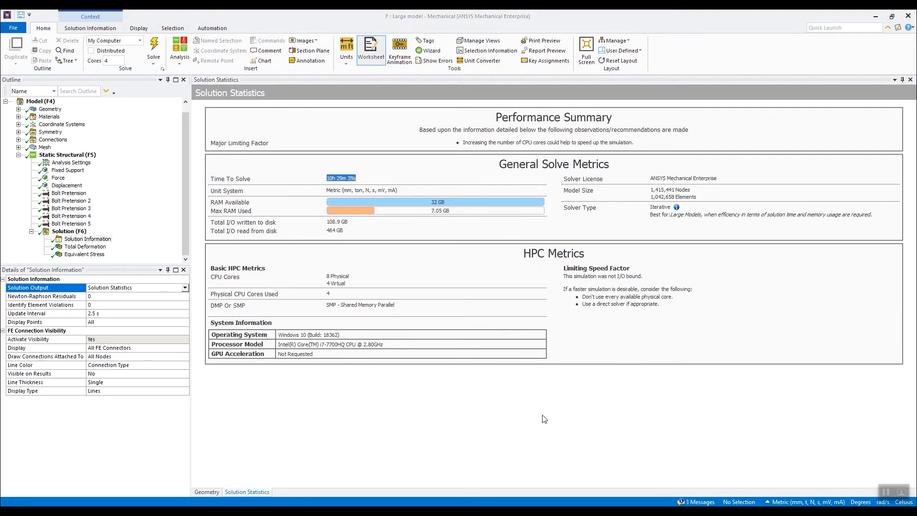
{"action": "mouse_move", "coordinate": [459, 427]}
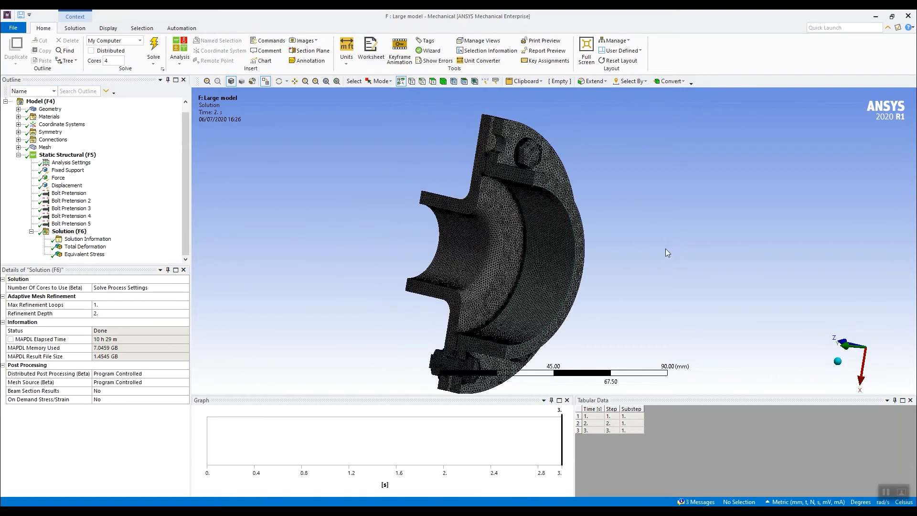
{"action": "mouse_move", "coordinate": [637, 264]}
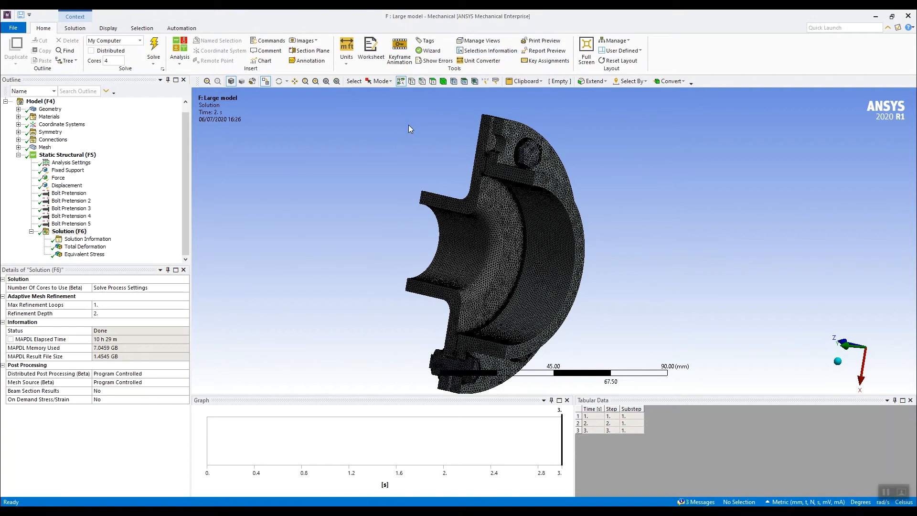
{"action": "mouse_move", "coordinate": [256, 132]}
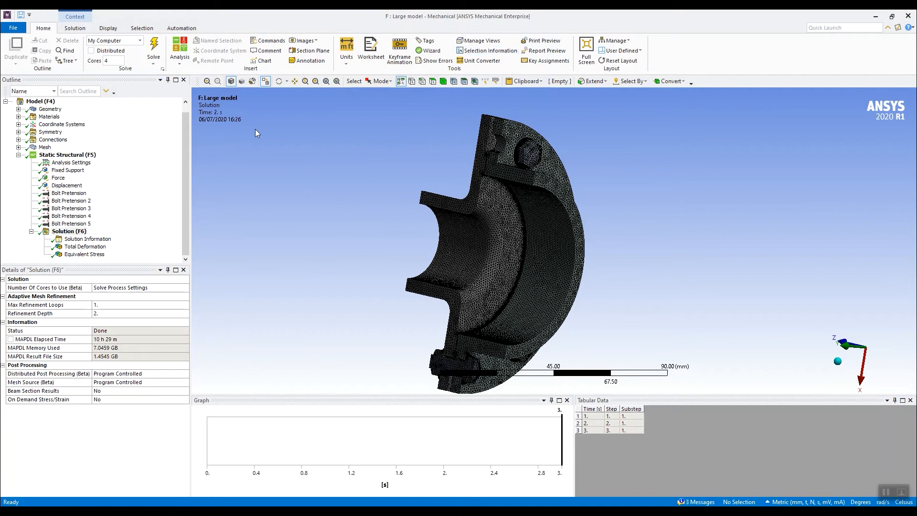
{"action": "mouse_move", "coordinate": [202, 168]}
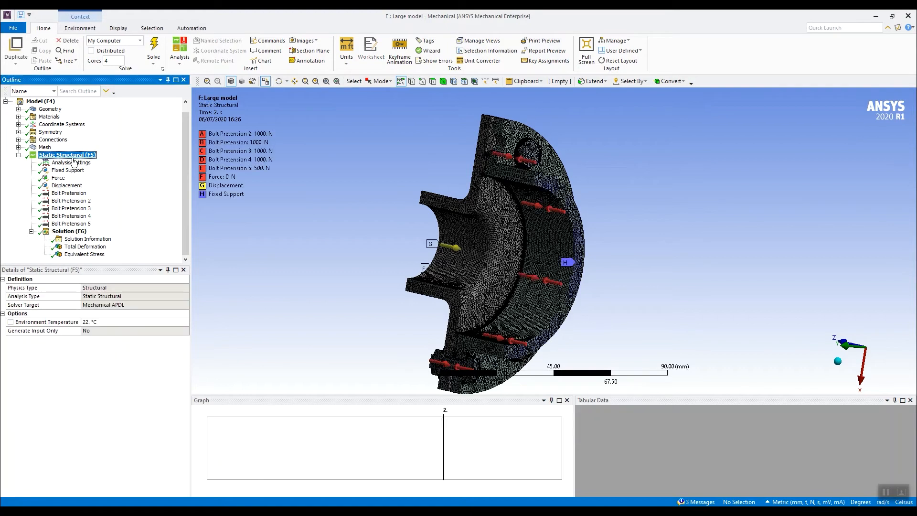
Clear the generated results data of the Static Structural analysis
{"action": "right_click", "coordinate": [67, 155]}
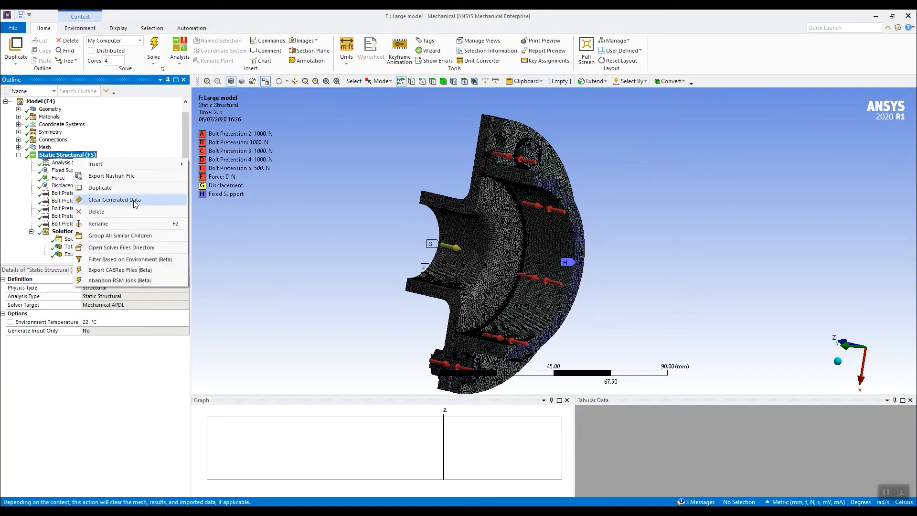
{"action": "left_click", "coordinate": [115, 200]}
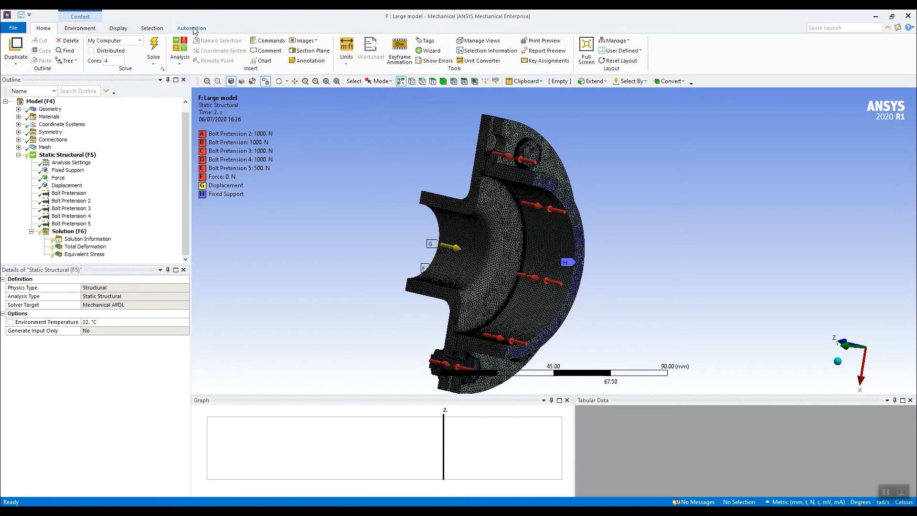
Launch the ANSYS Cloud job wizard from the Automation wizards panel
{"action": "left_click", "coordinate": [191, 28]}
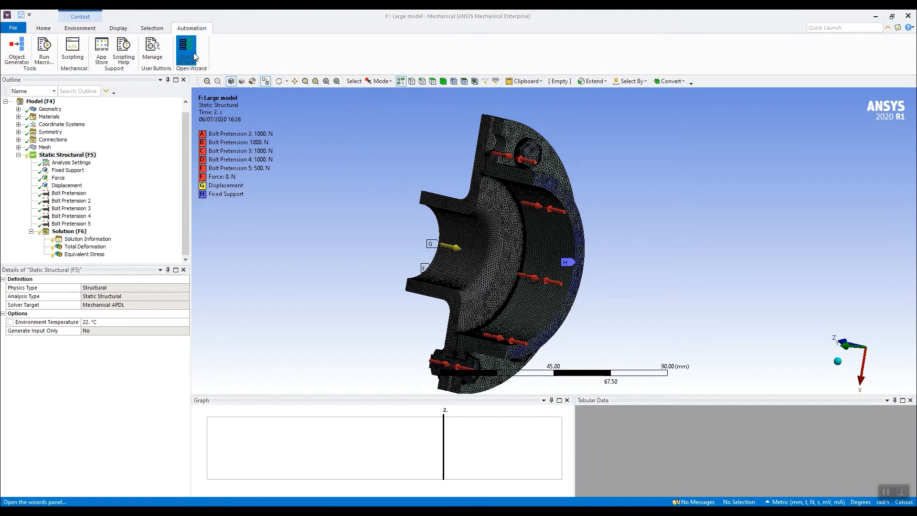
{"action": "left_click", "coordinate": [186, 52]}
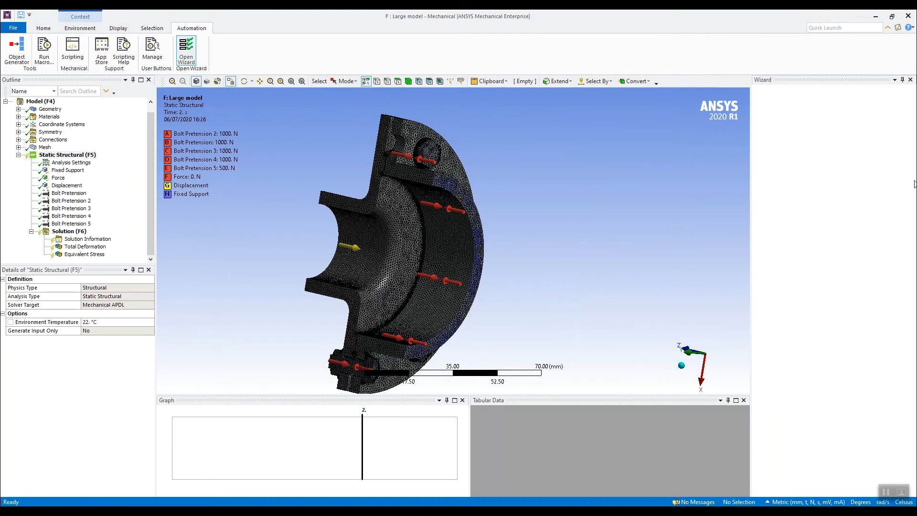
{"action": "left_click", "coordinate": [185, 51]}
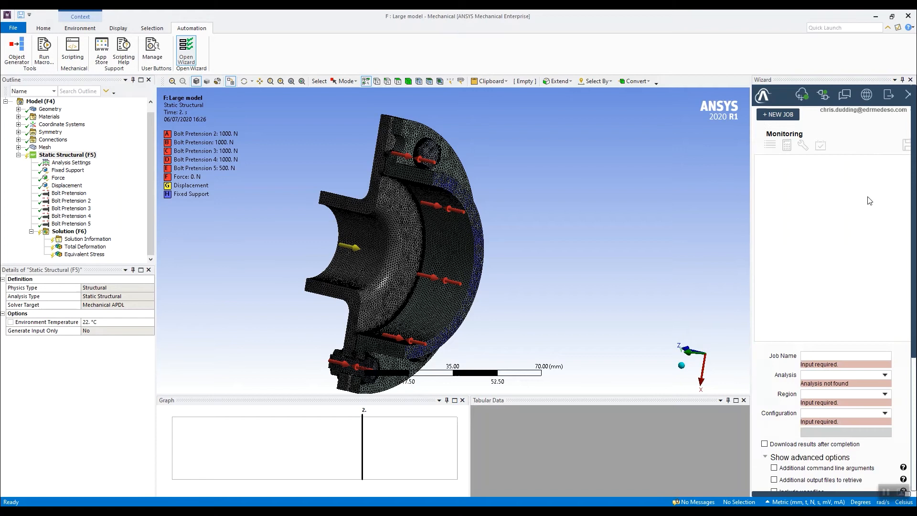
Start a new cloud job named 'large model' for the Static Structural analysis in westeurope
{"action": "left_click", "coordinate": [777, 113]}
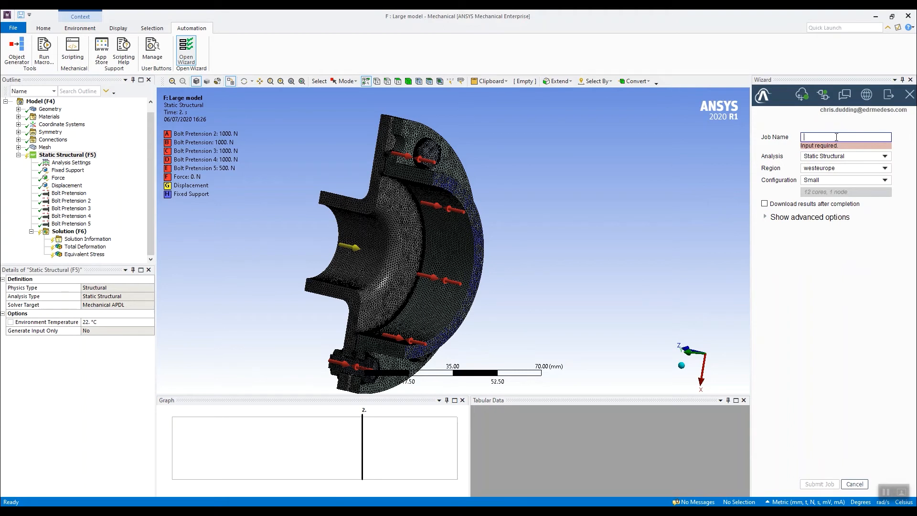
{"action": "type", "text": "large model"}
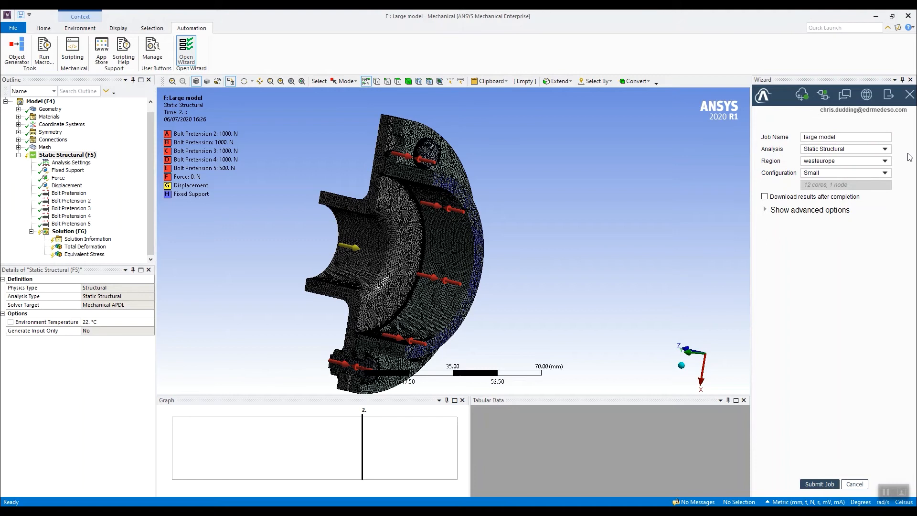
{"action": "mouse_move", "coordinate": [823, 150]}
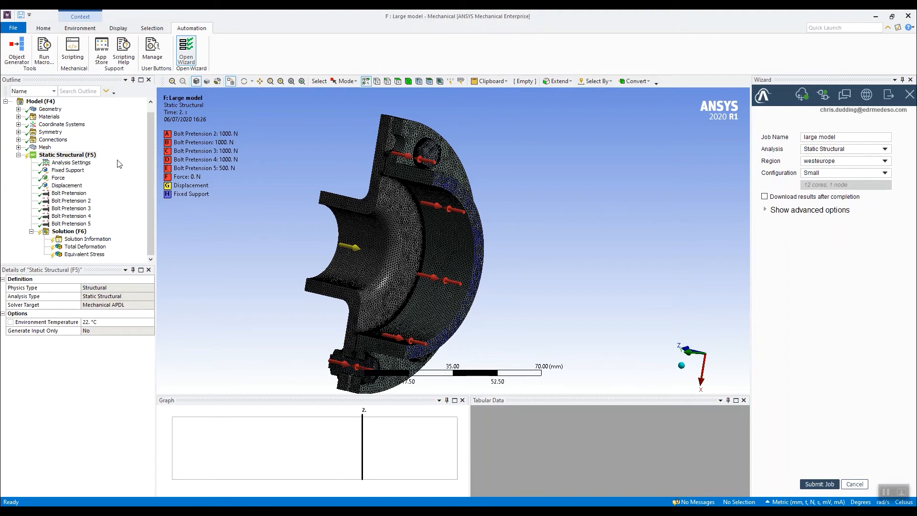
{"action": "left_click", "coordinate": [68, 155]}
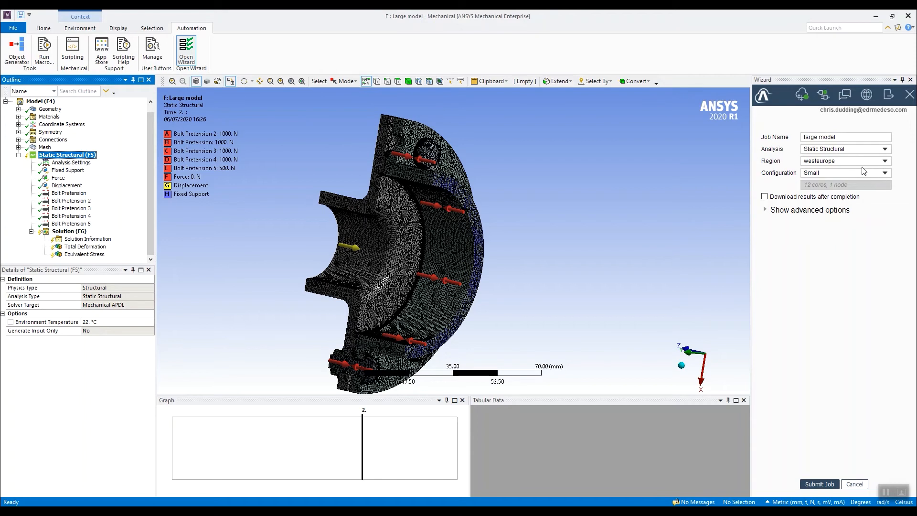
{"action": "mouse_move", "coordinate": [889, 165]}
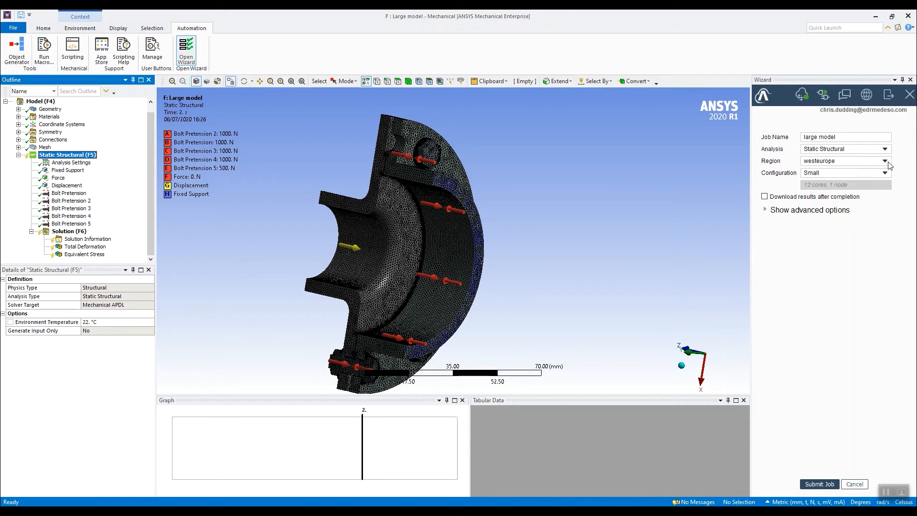
{"action": "left_click", "coordinate": [888, 161]}
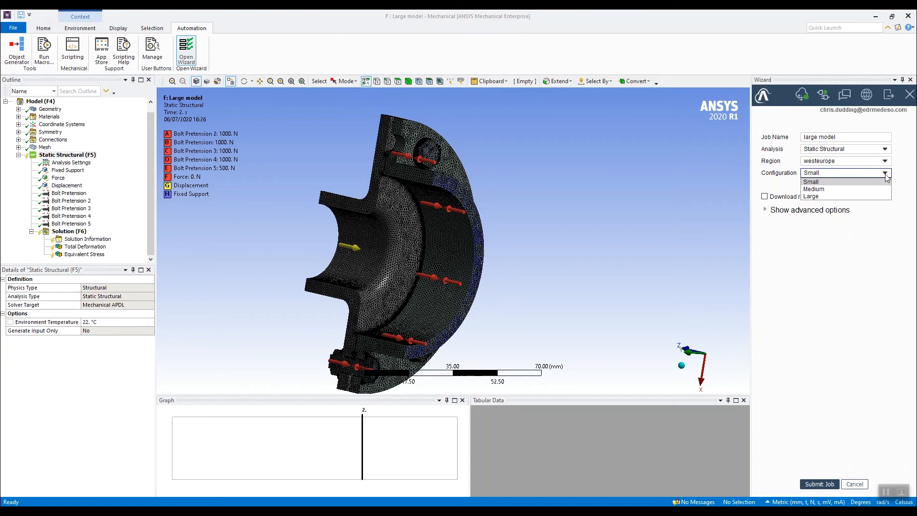
{"action": "left_click", "coordinate": [811, 181]}
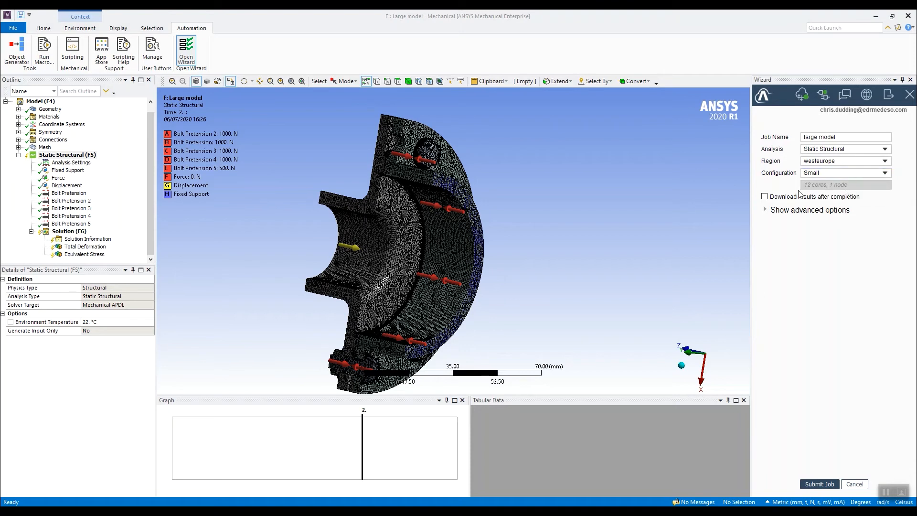
{"action": "mouse_move", "coordinate": [829, 193]}
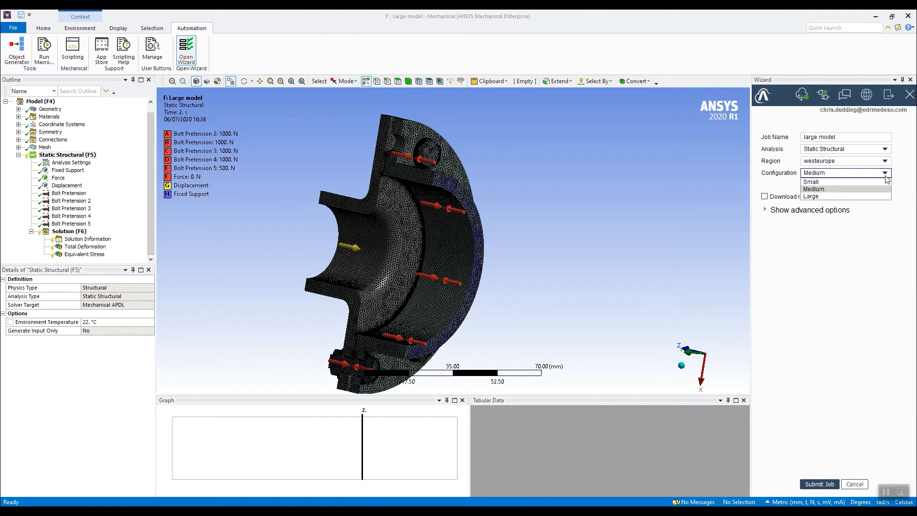
Choose the Medium 36-core, 3-node configuration with results download and submit the job
{"action": "left_click", "coordinate": [812, 196]}
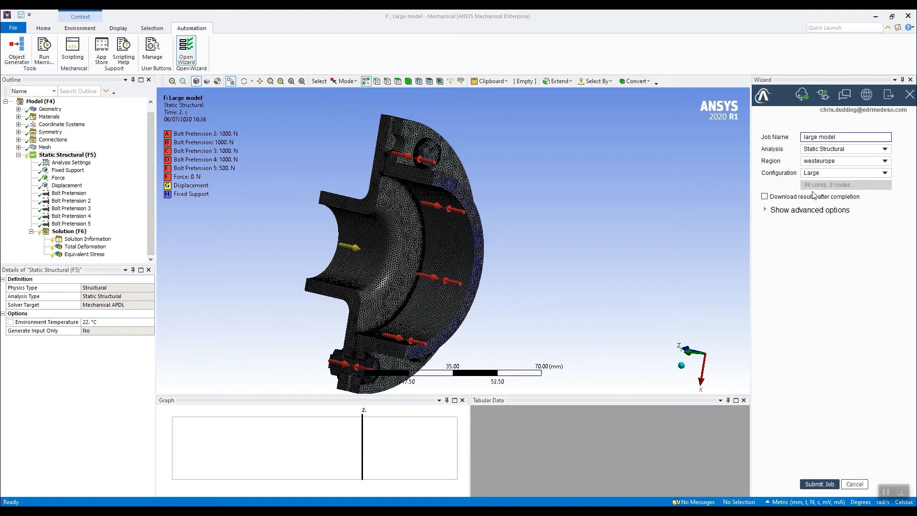
{"action": "left_click", "coordinate": [886, 173]}
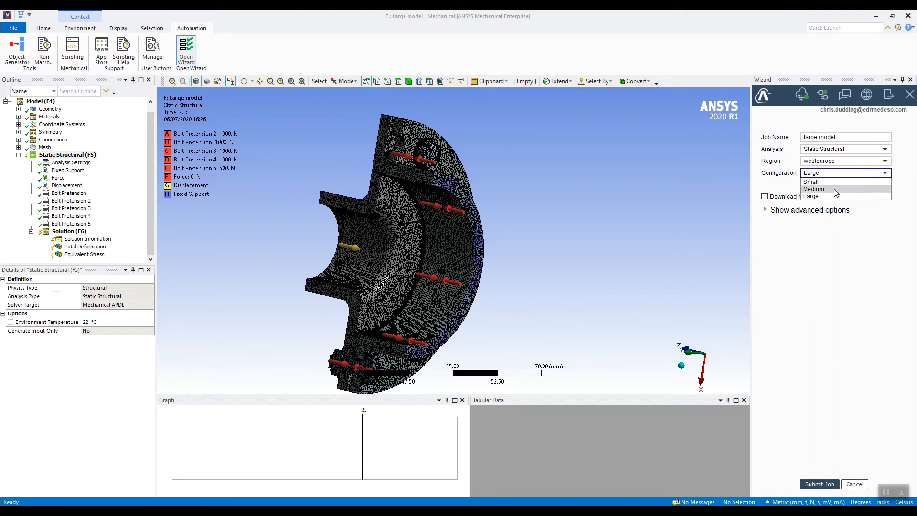
{"action": "left_click", "coordinate": [813, 189]}
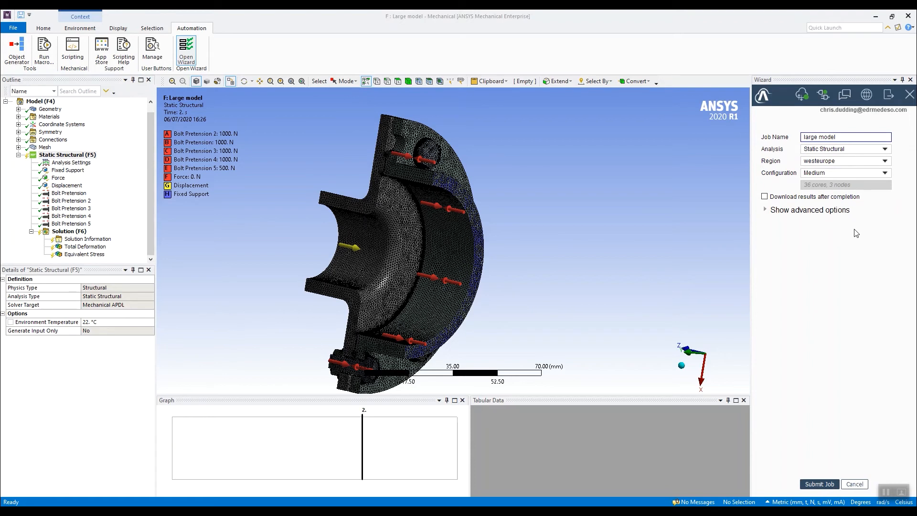
{"action": "left_click", "coordinate": [821, 137]}
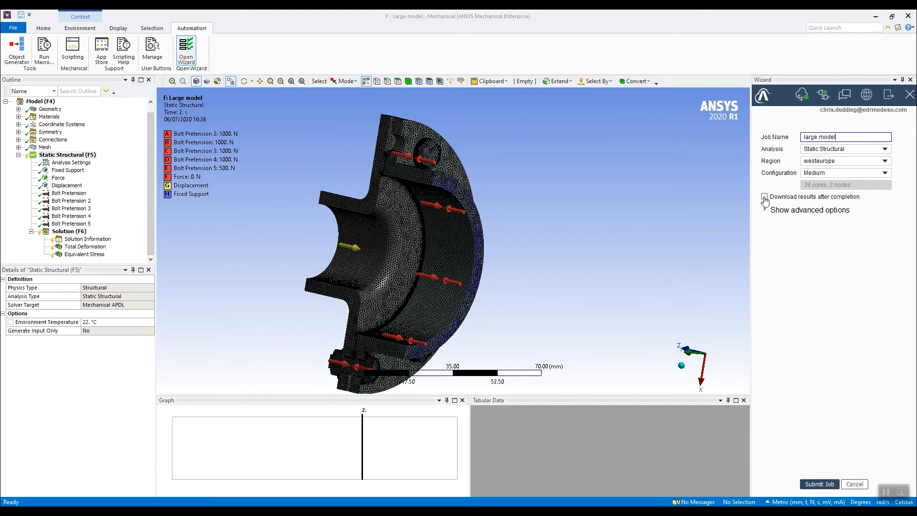
{"action": "left_click", "coordinate": [764, 196]}
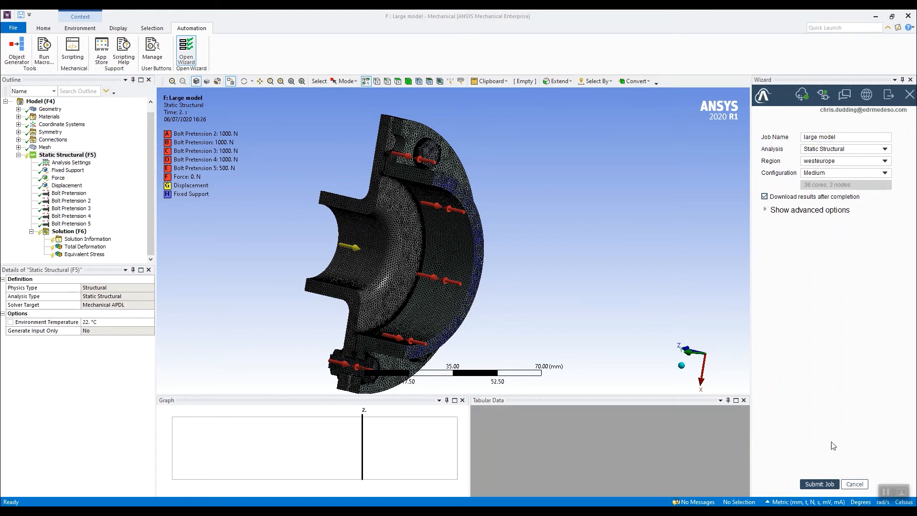
{"action": "left_click", "coordinate": [818, 483]}
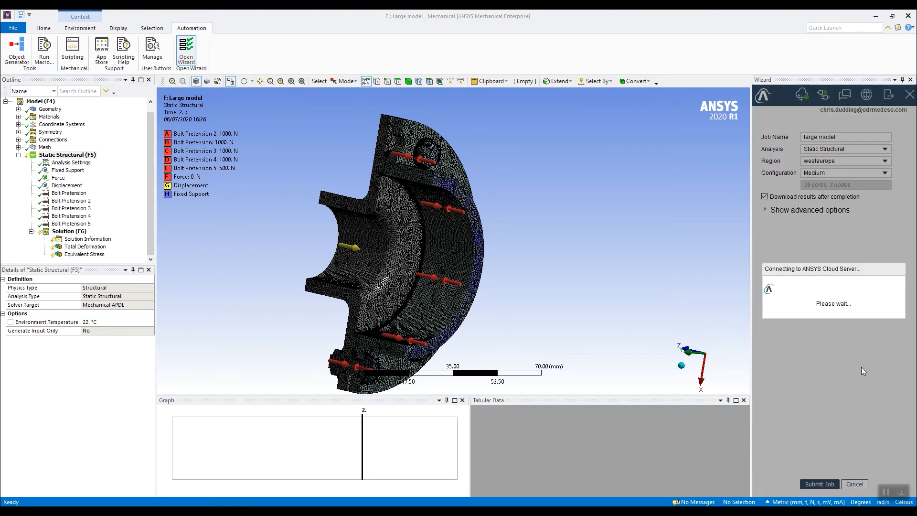
Wait in the cloud job monitor while the job starts and uploads its input files
{"action": "left_click", "coordinate": [818, 483]}
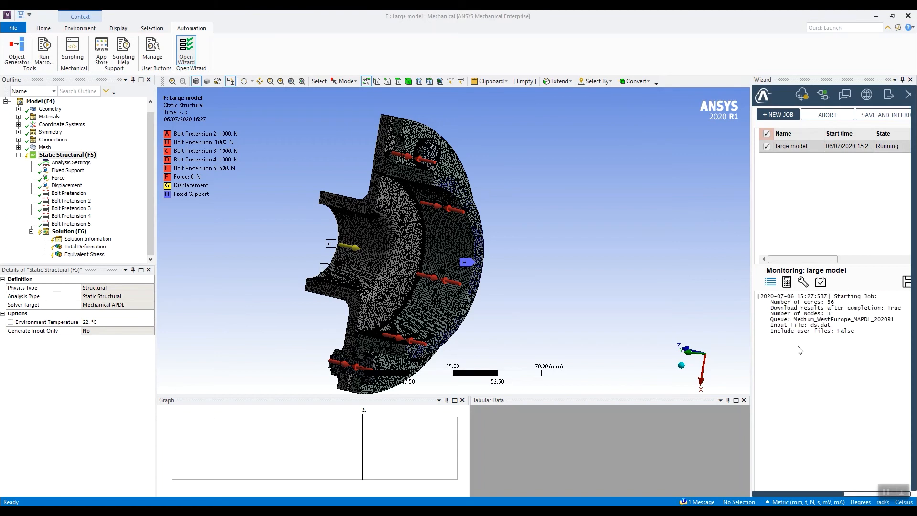
{"action": "mouse_move", "coordinate": [782, 357]}
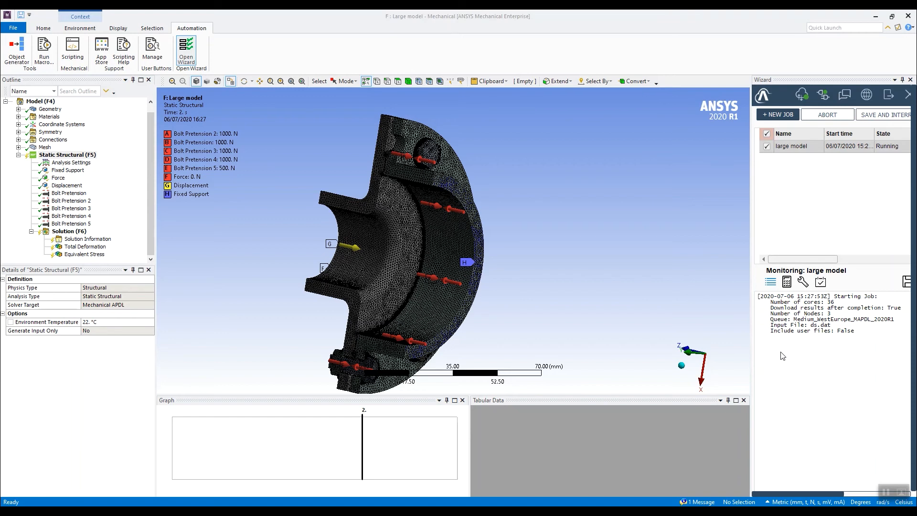
{"action": "mouse_move", "coordinate": [780, 358]}
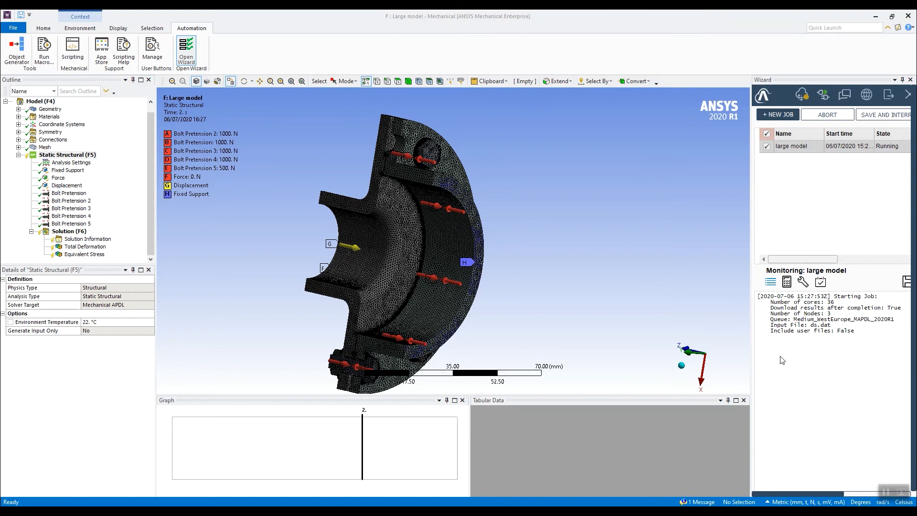
{"action": "mouse_move", "coordinate": [810, 360]}
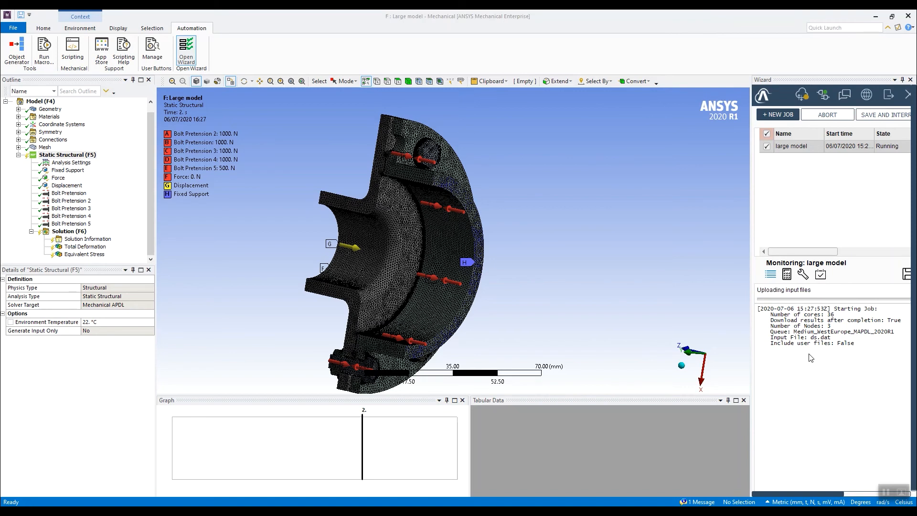
{"action": "mouse_move", "coordinate": [824, 298]}
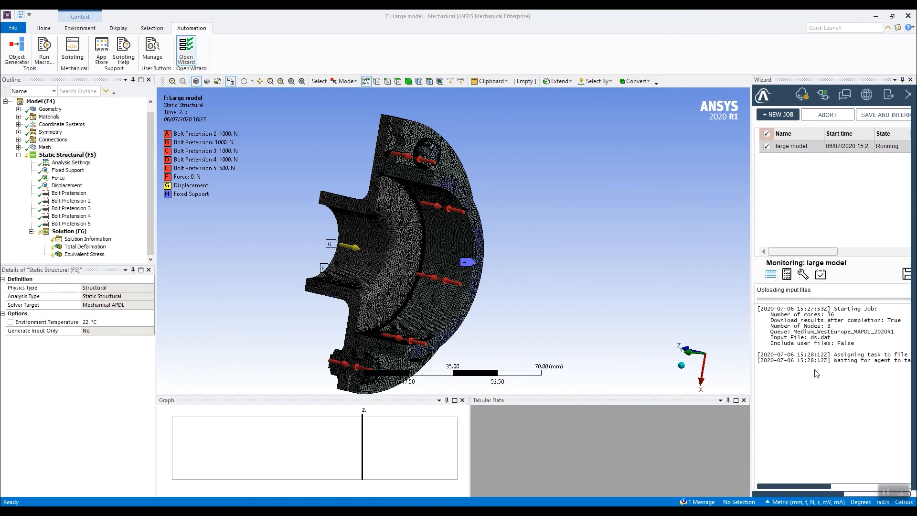
{"action": "mouse_move", "coordinate": [832, 423]}
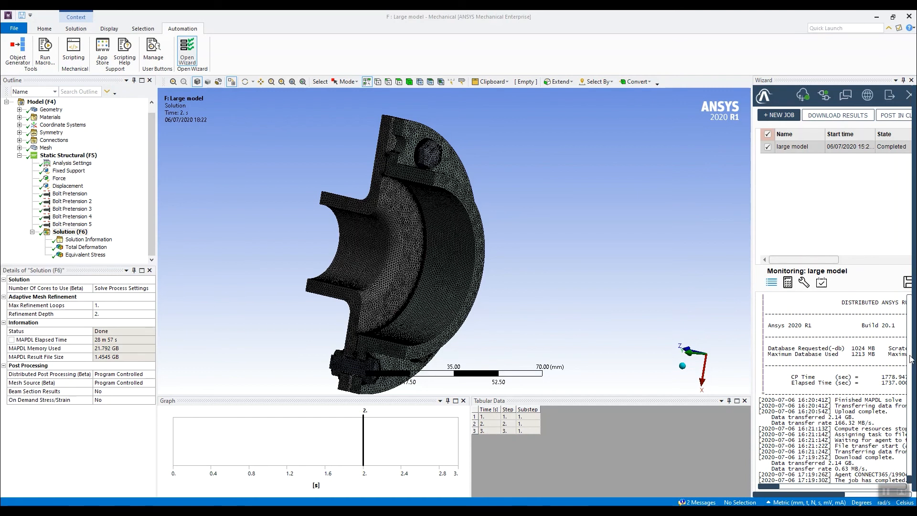
{"action": "mouse_move", "coordinate": [881, 380]}
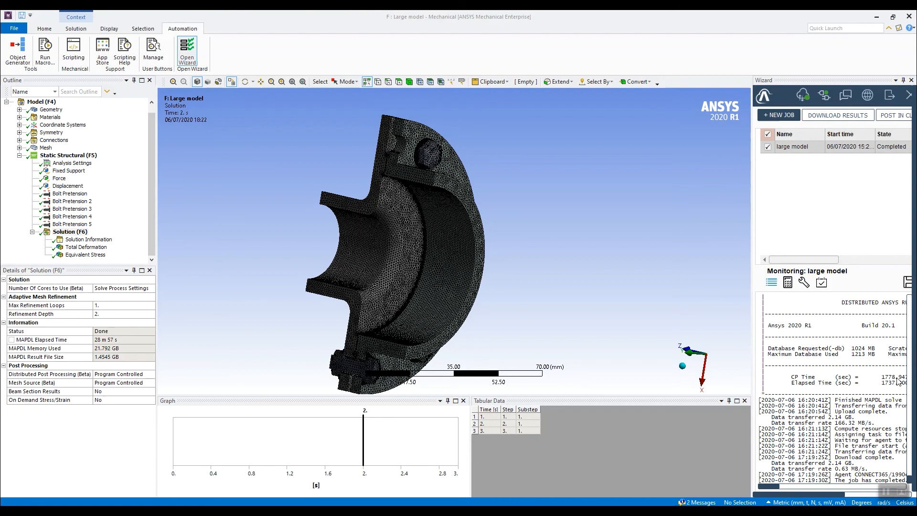
{"action": "mouse_move", "coordinate": [495, 209]}
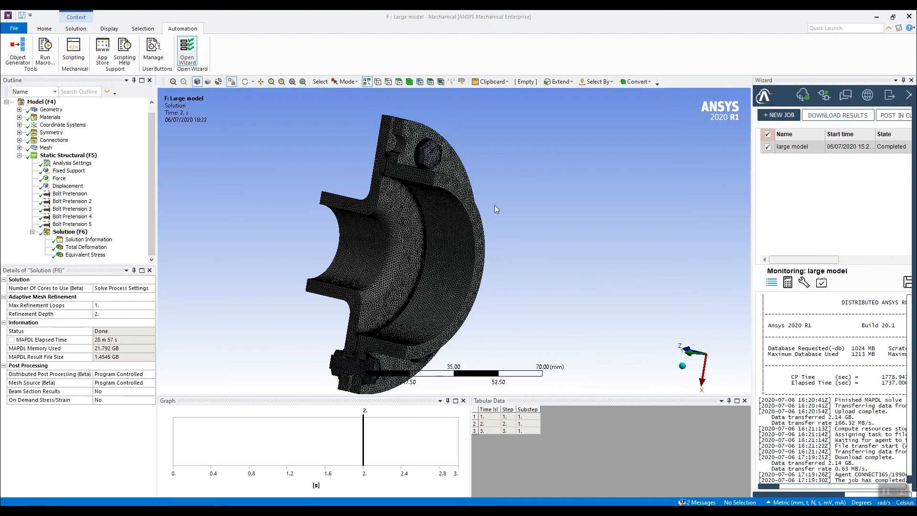
Show the total deformation and then the equivalent stress result peaking at 84.553 MPa
{"action": "left_click", "coordinate": [84, 246]}
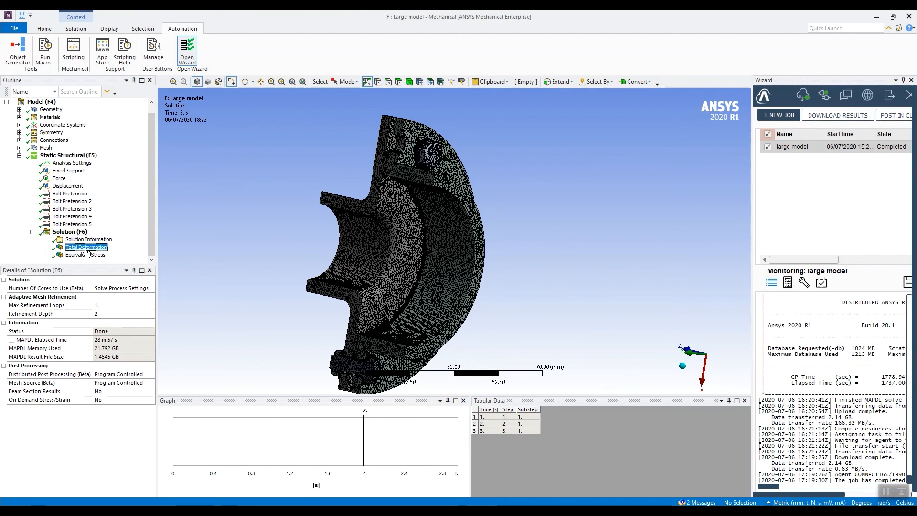
{"action": "left_click", "coordinate": [85, 254]}
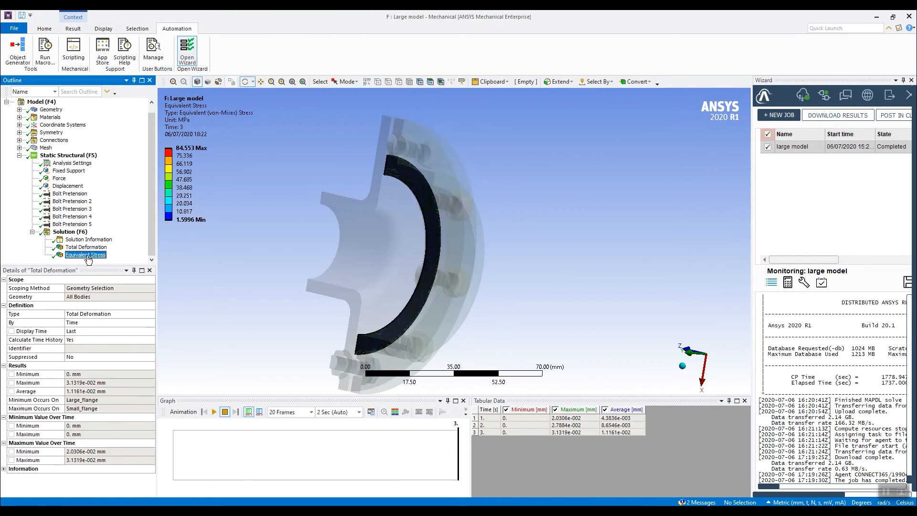
{"action": "left_click", "coordinate": [85, 254]}
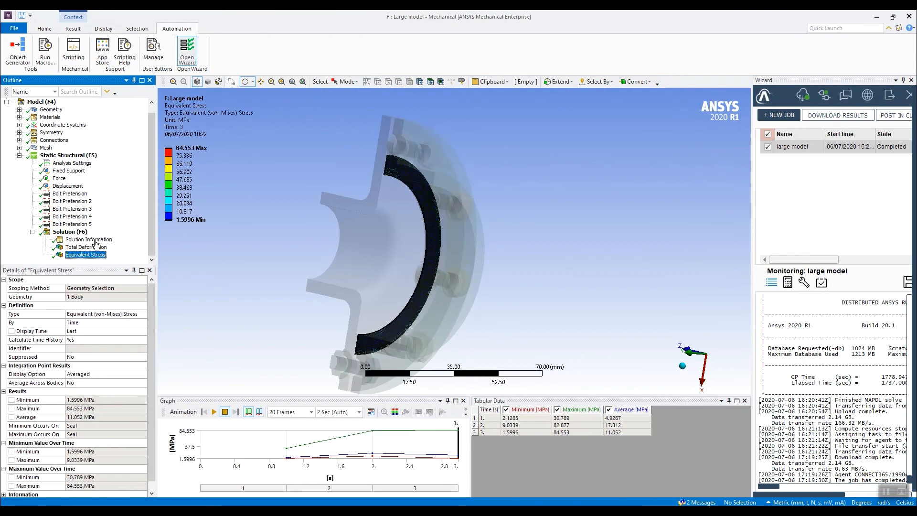
View the cloud solve statistics: 28 m 57 s solve time, 21.79 GB RAM, 36 cores
{"action": "left_click", "coordinate": [89, 239]}
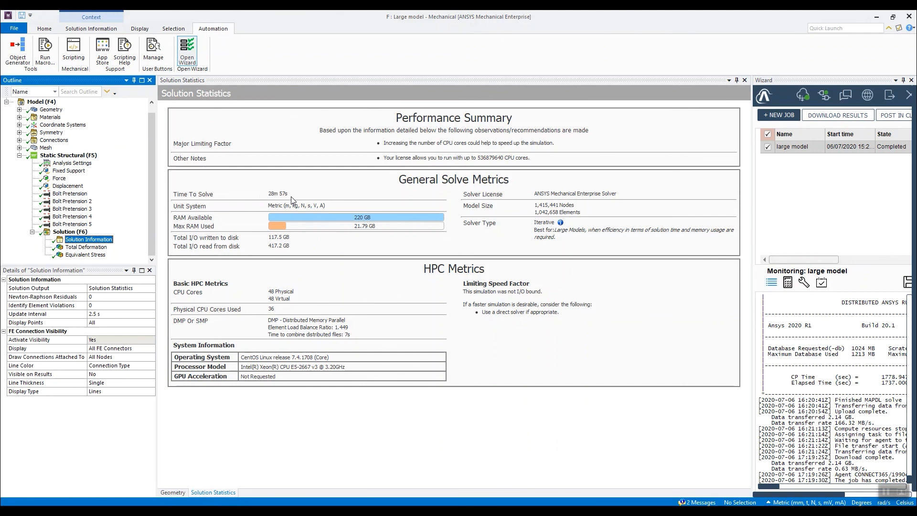
{"action": "mouse_move", "coordinate": [331, 195]}
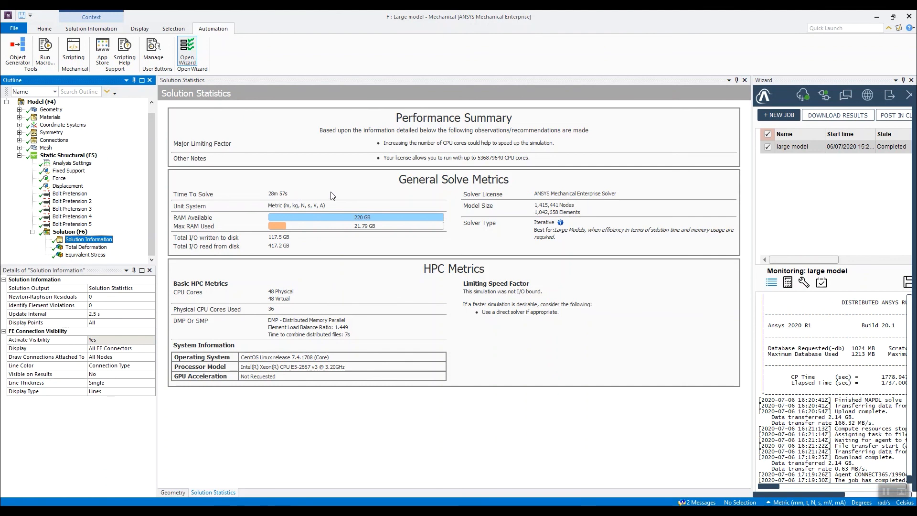